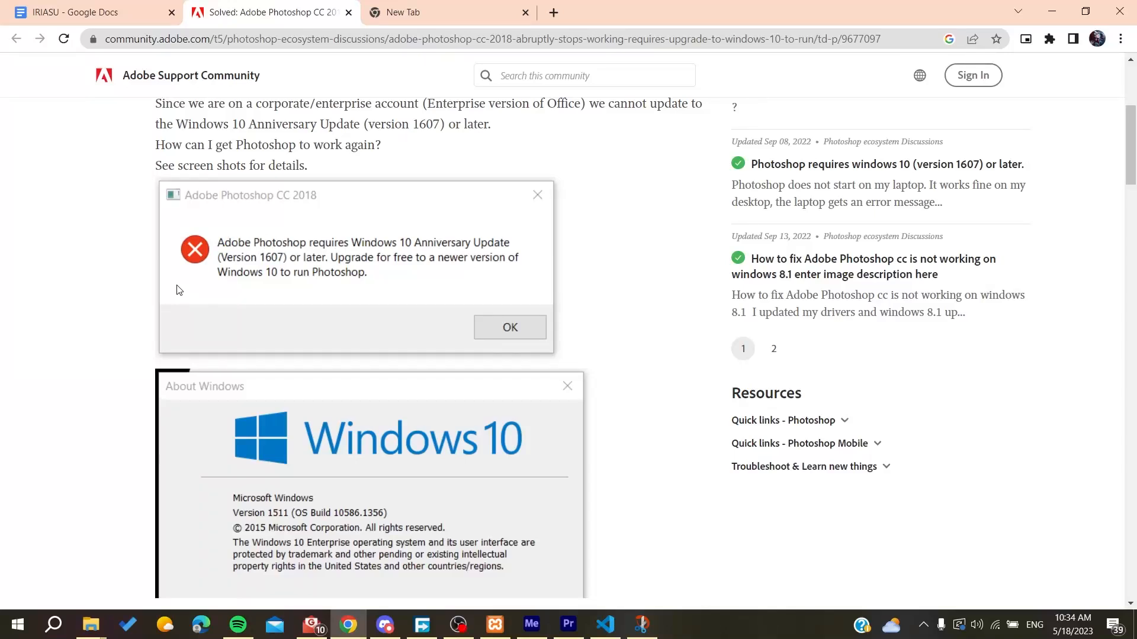
{"action": "mouse_move", "coordinate": [127, 277]}
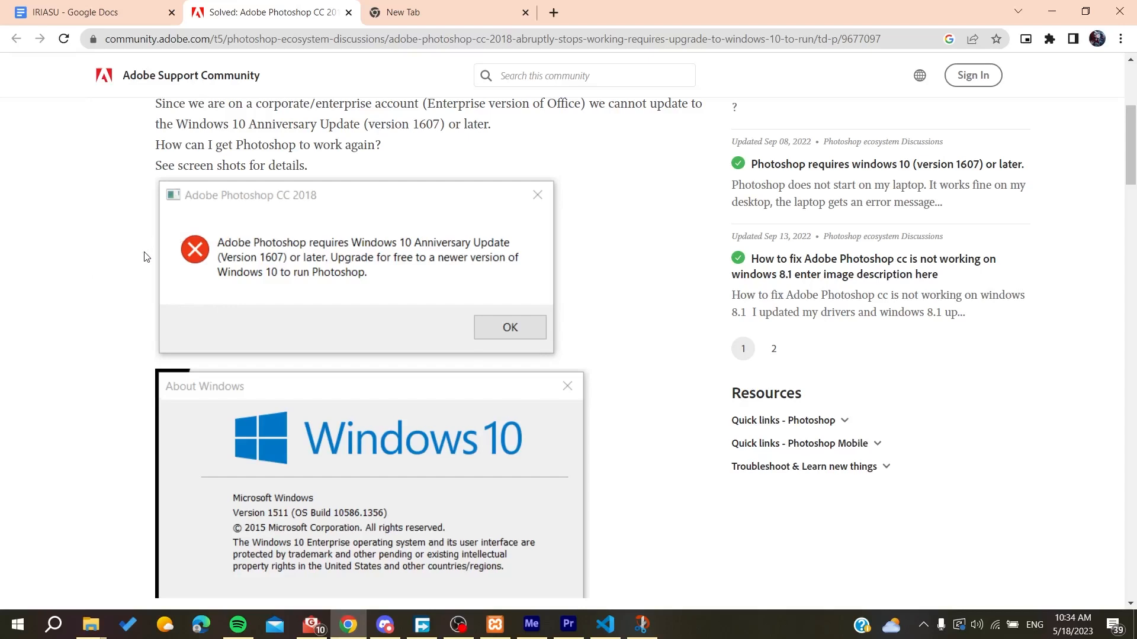
{"action": "mouse_move", "coordinate": [412, 252]}
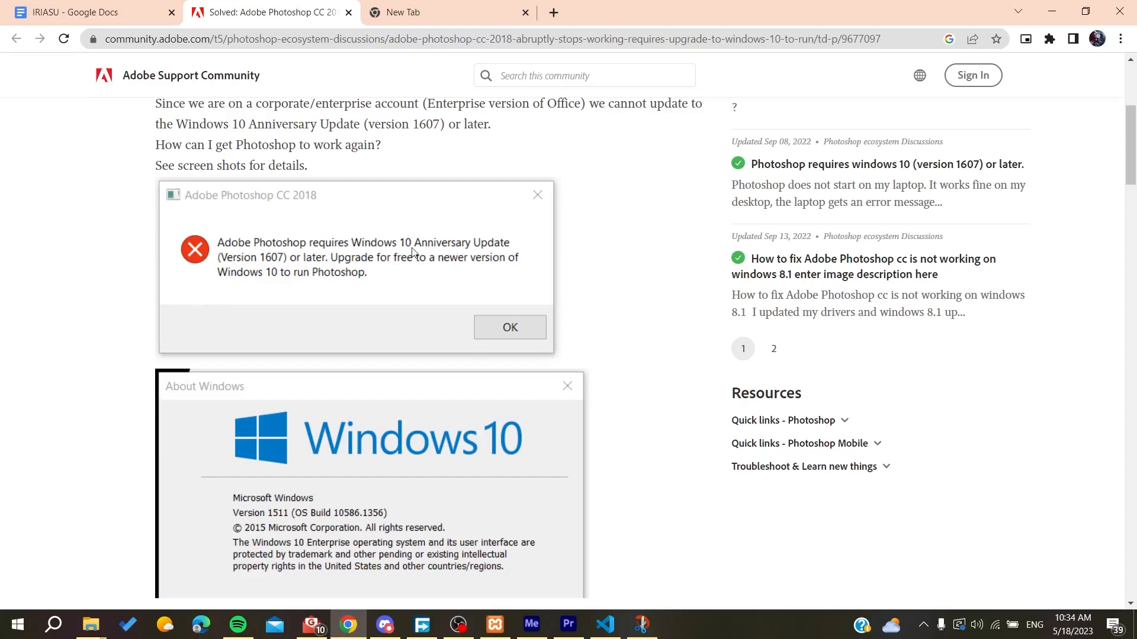
{"action": "mouse_move", "coordinate": [118, 265]}
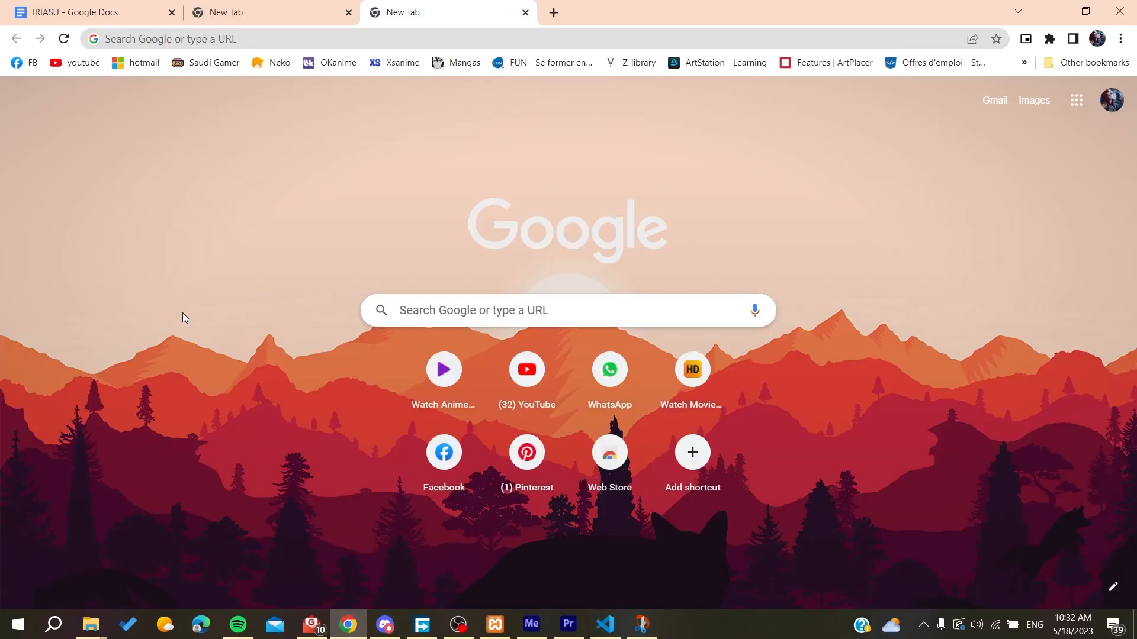
{"action": "mouse_move", "coordinate": [90, 624]}
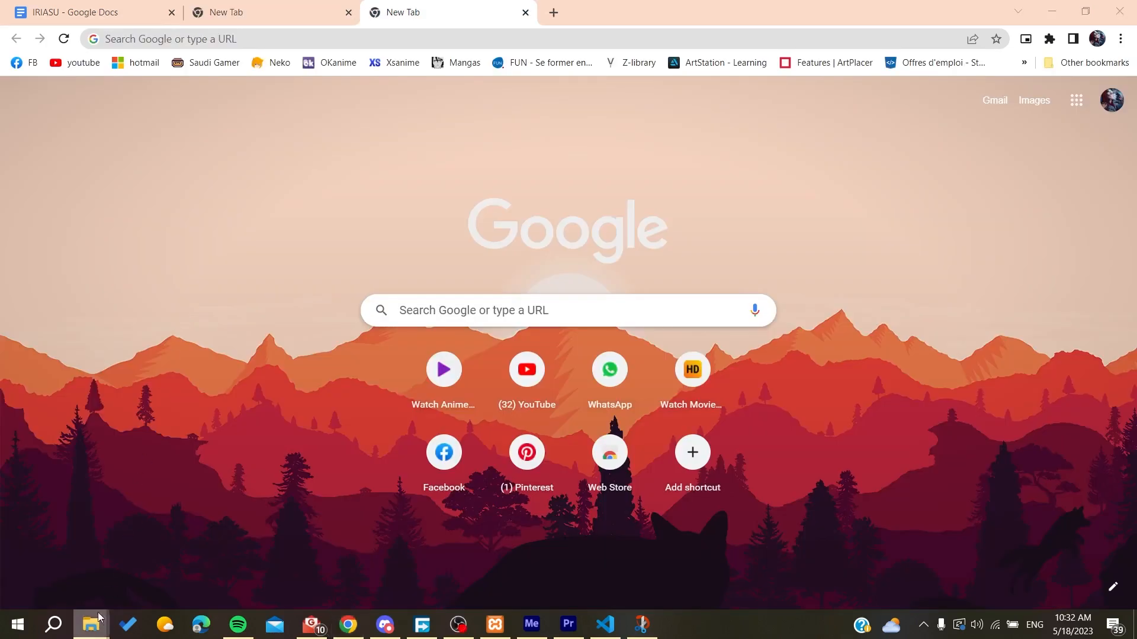
Browse C: > Program Files > Adobe > Adobe Photoshop 2022 and locate Photoshop.exe.
{"action": "left_click", "coordinate": [90, 624]}
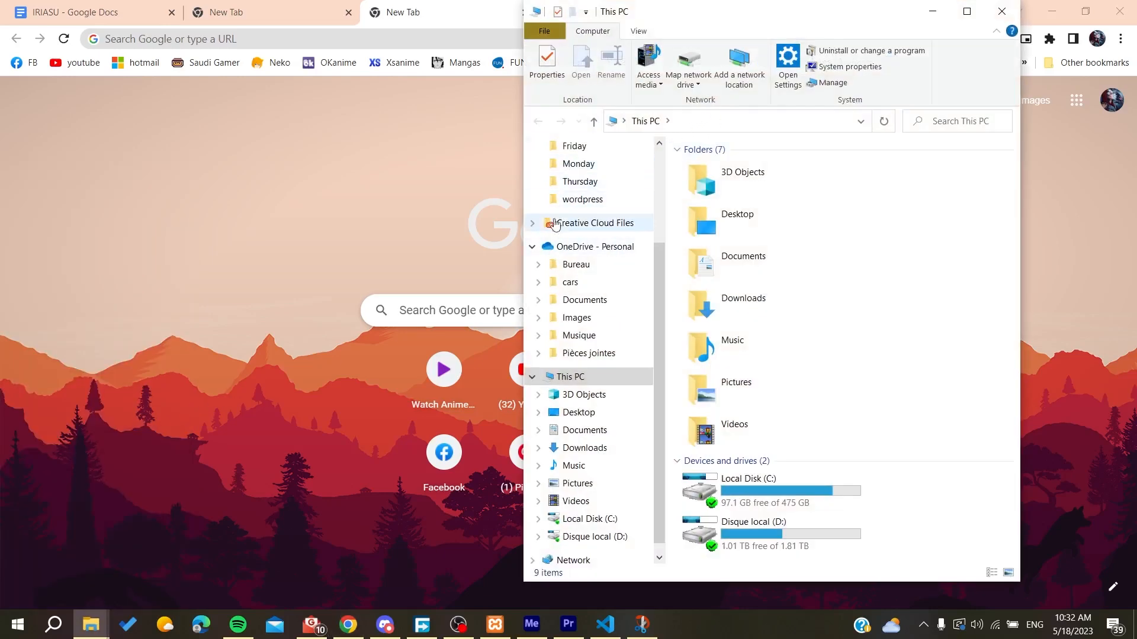
{"action": "mouse_move", "coordinate": [766, 493]}
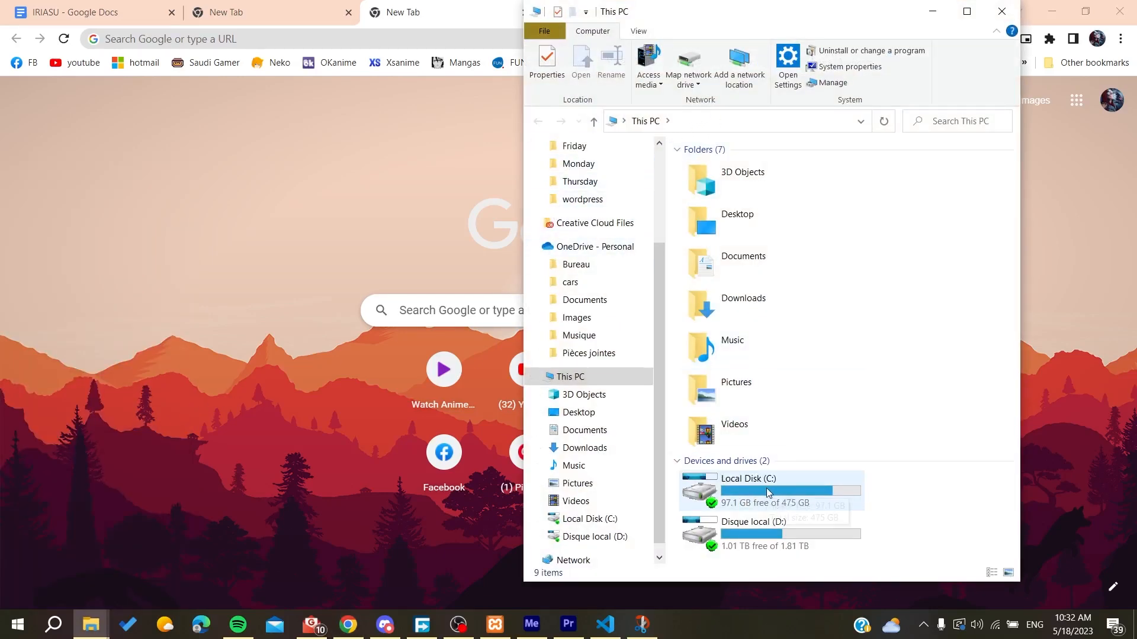
{"action": "double_click", "coordinate": [747, 479]}
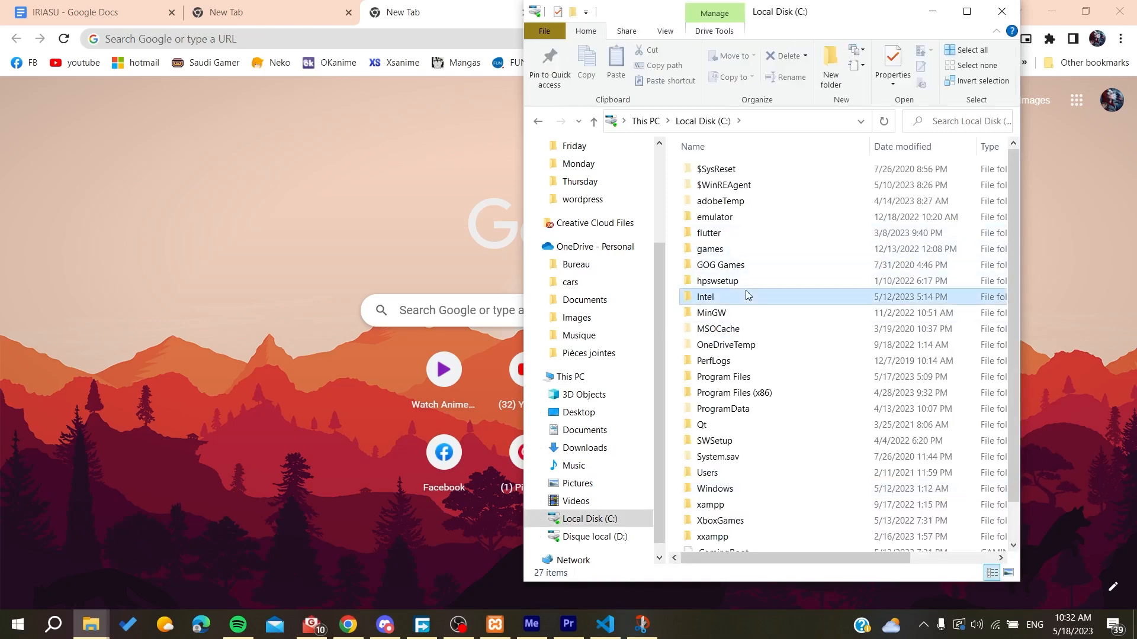
{"action": "left_click", "coordinate": [720, 202]}
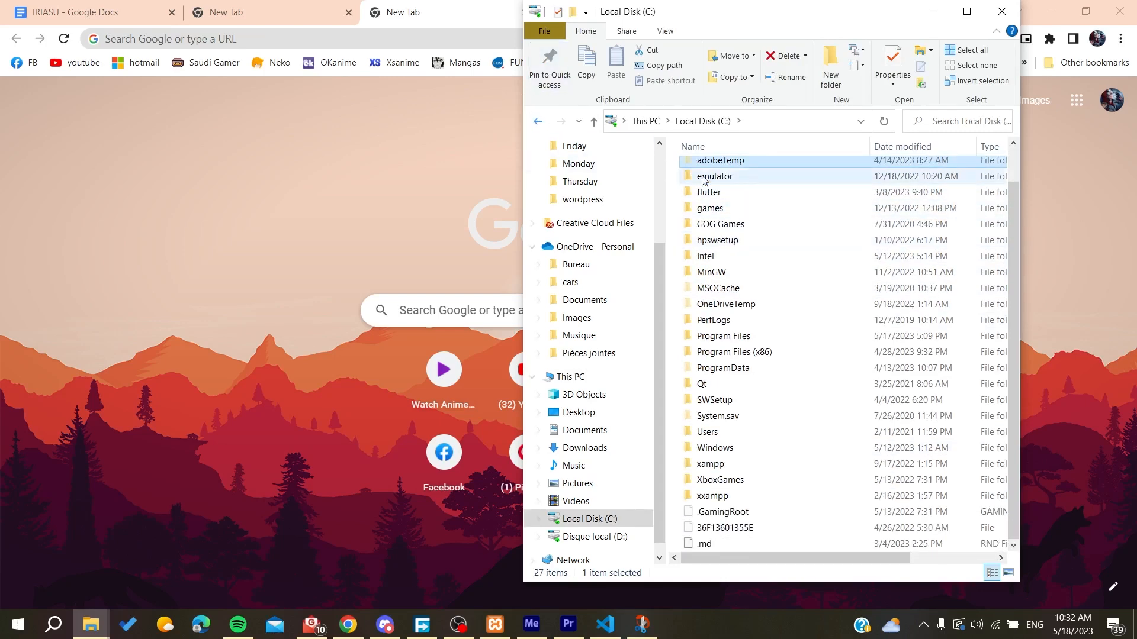
{"action": "mouse_move", "coordinate": [732, 341]}
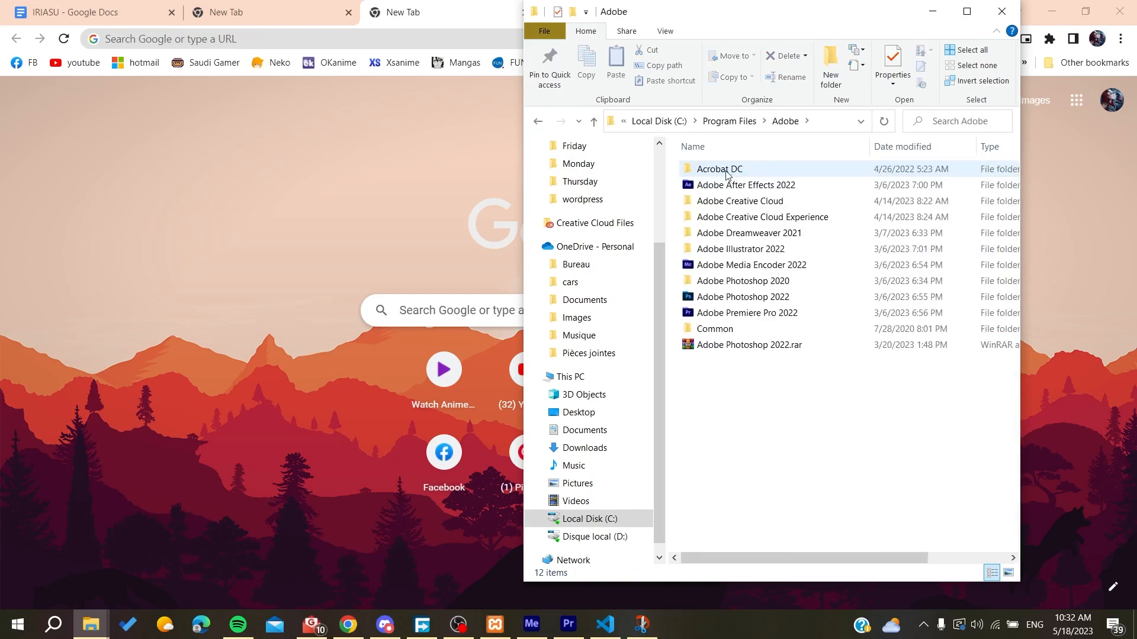
{"action": "mouse_move", "coordinate": [742, 296]}
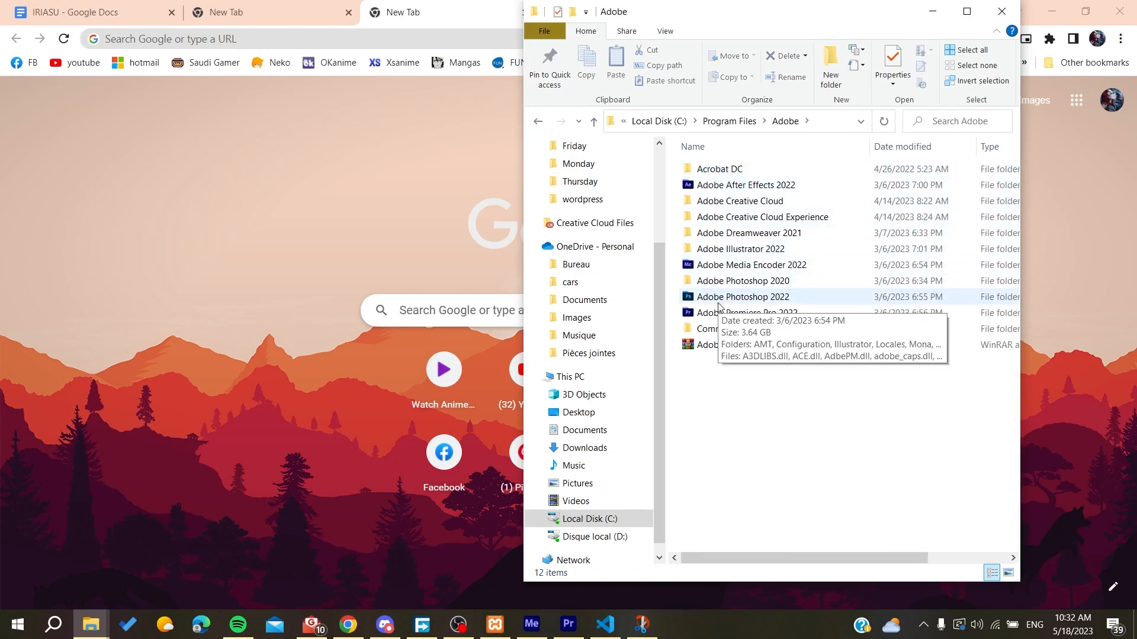
{"action": "left_click", "coordinate": [741, 296]}
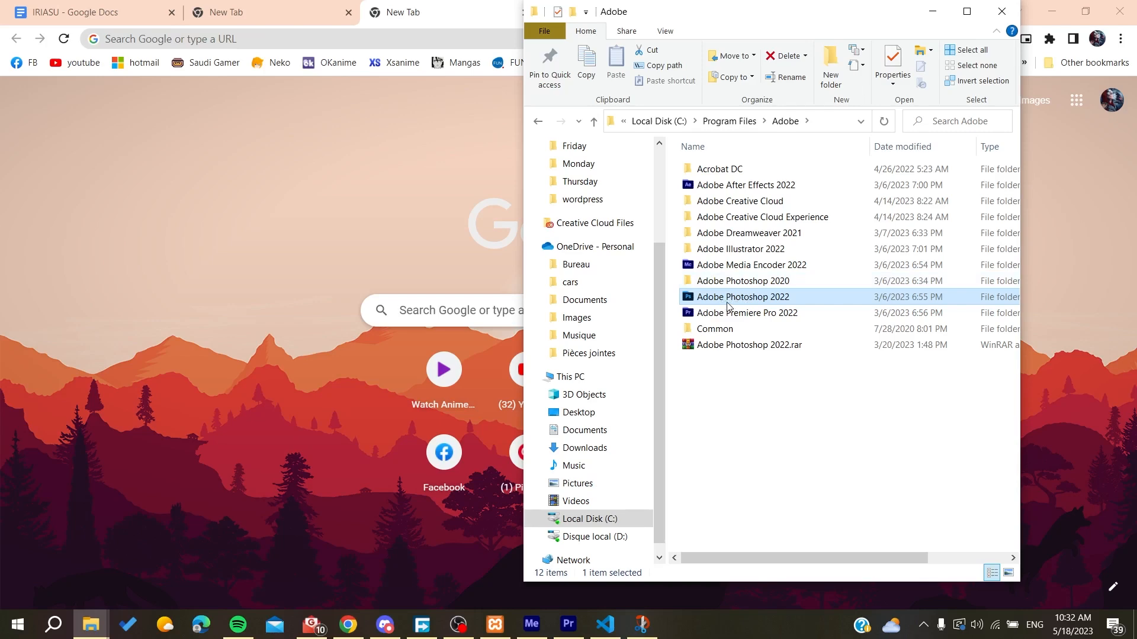
{"action": "double_click", "coordinate": [741, 296]}
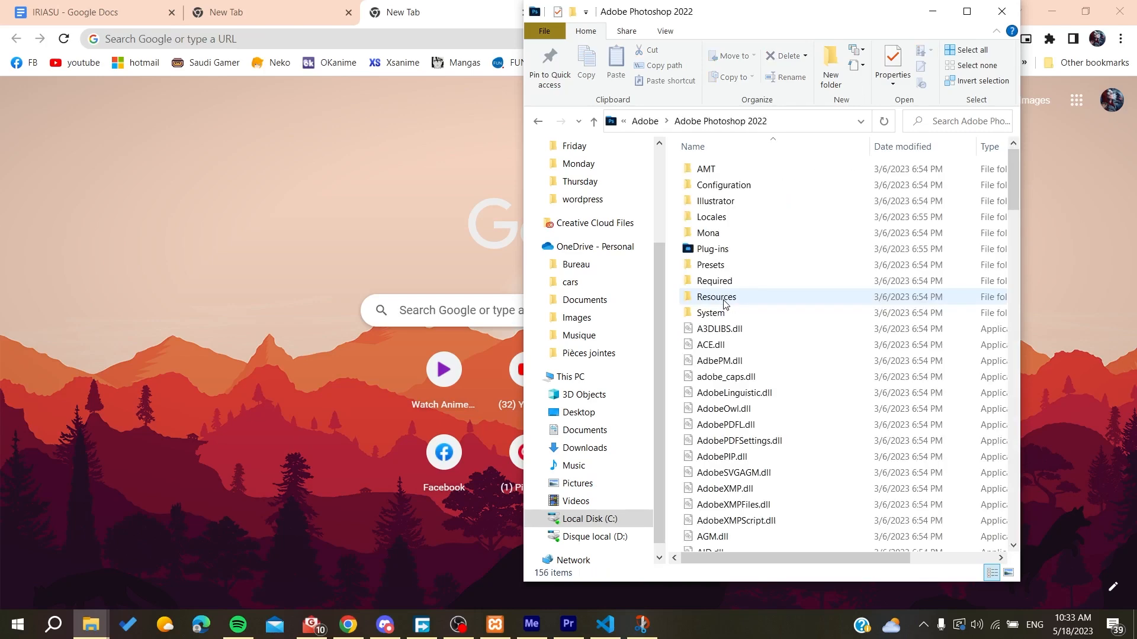
{"action": "scroll", "scroll_direction": "down", "scroll_amount": 3}
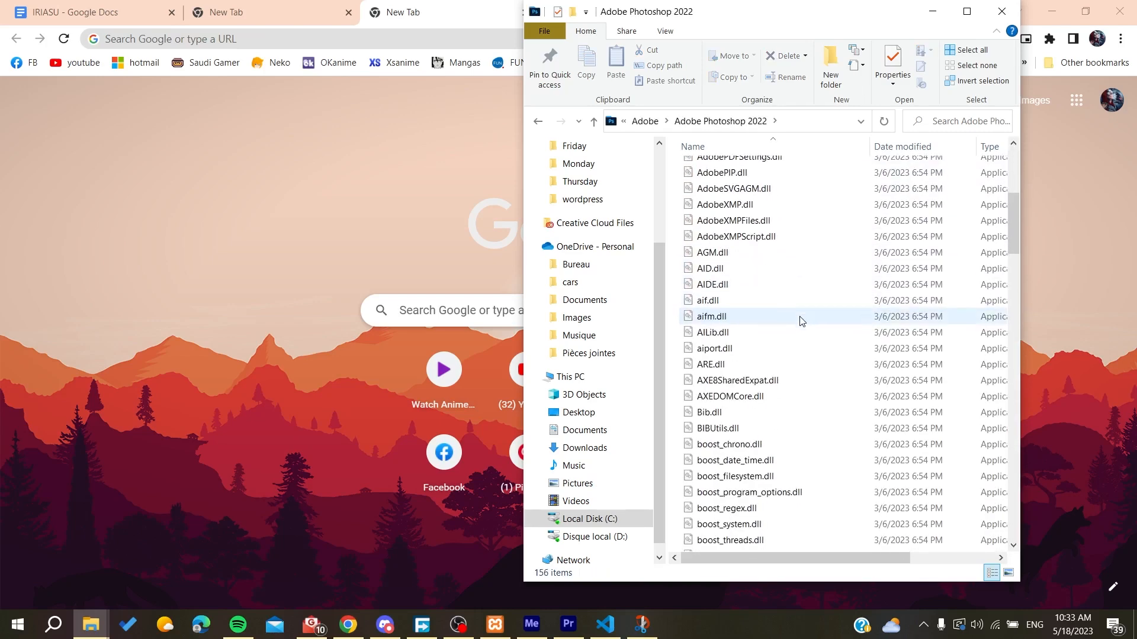
{"action": "scroll", "scroll_direction": "down", "scroll_amount": 3}
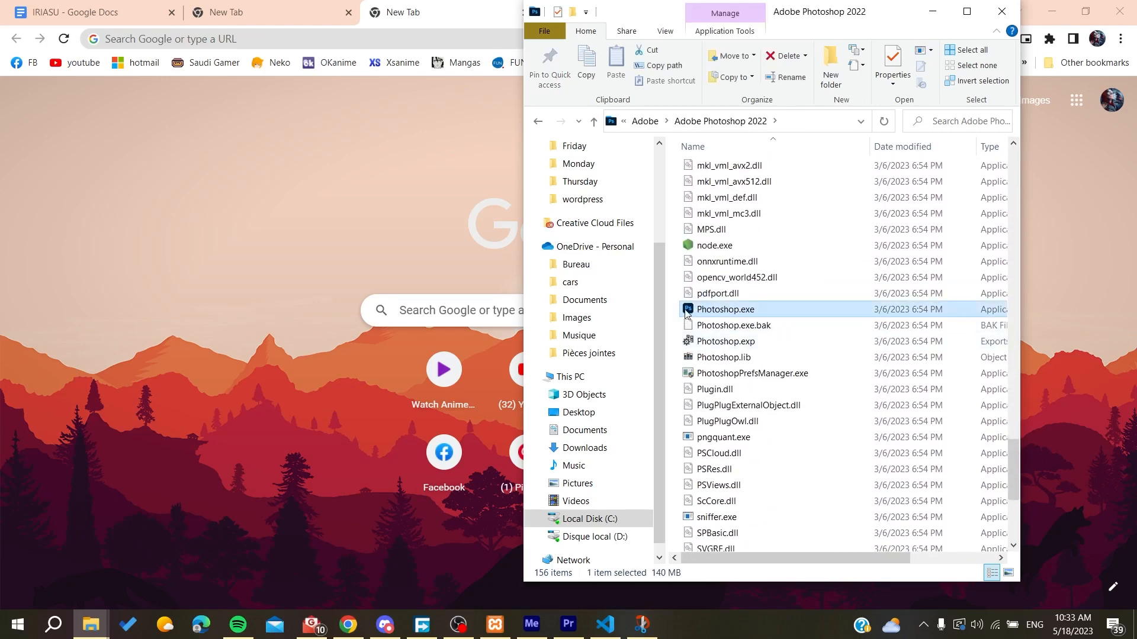
{"action": "mouse_move", "coordinate": [789, 315]}
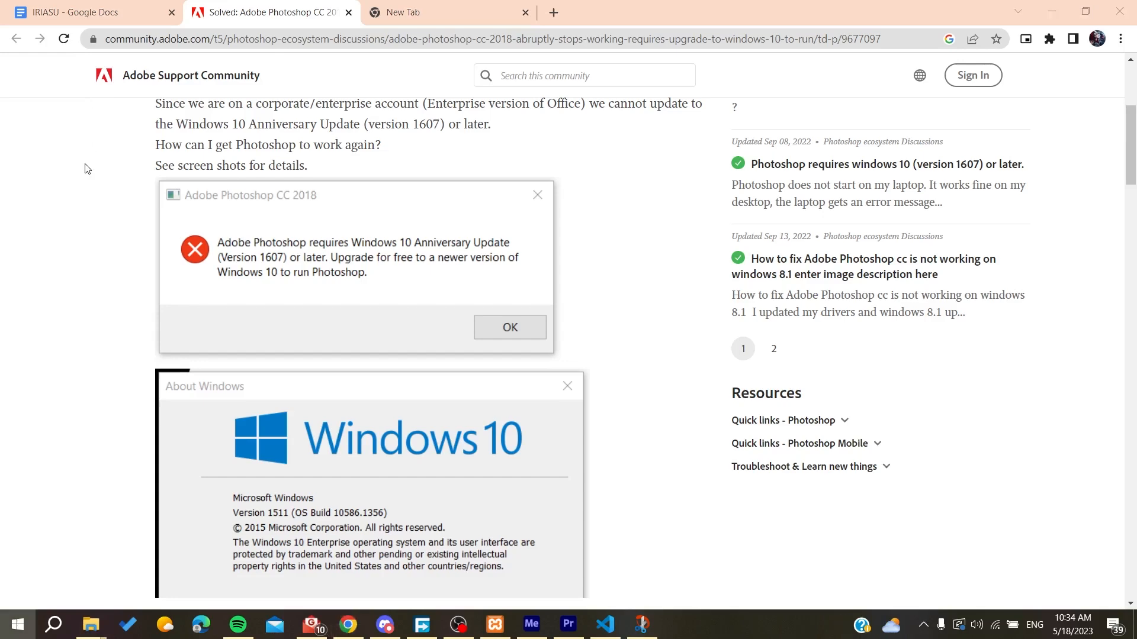
Search 'upda' to reach Windows Update, confirm 'You're up to date', then return to Chrome.
{"action": "type", "text": "upda"}
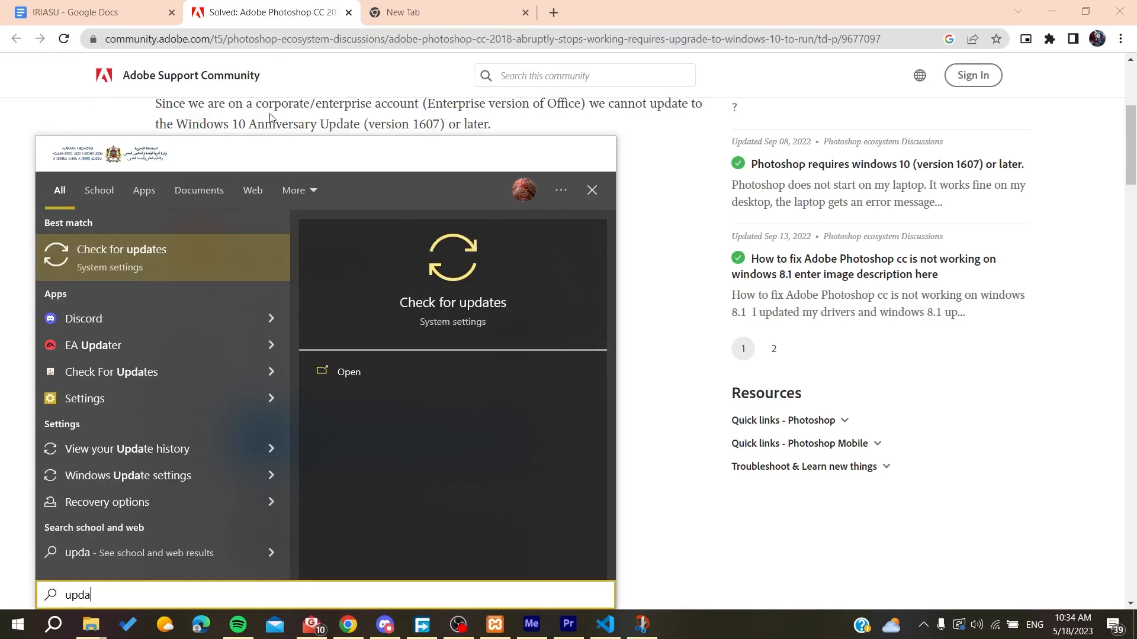
{"action": "mouse_move", "coordinate": [452, 302]}
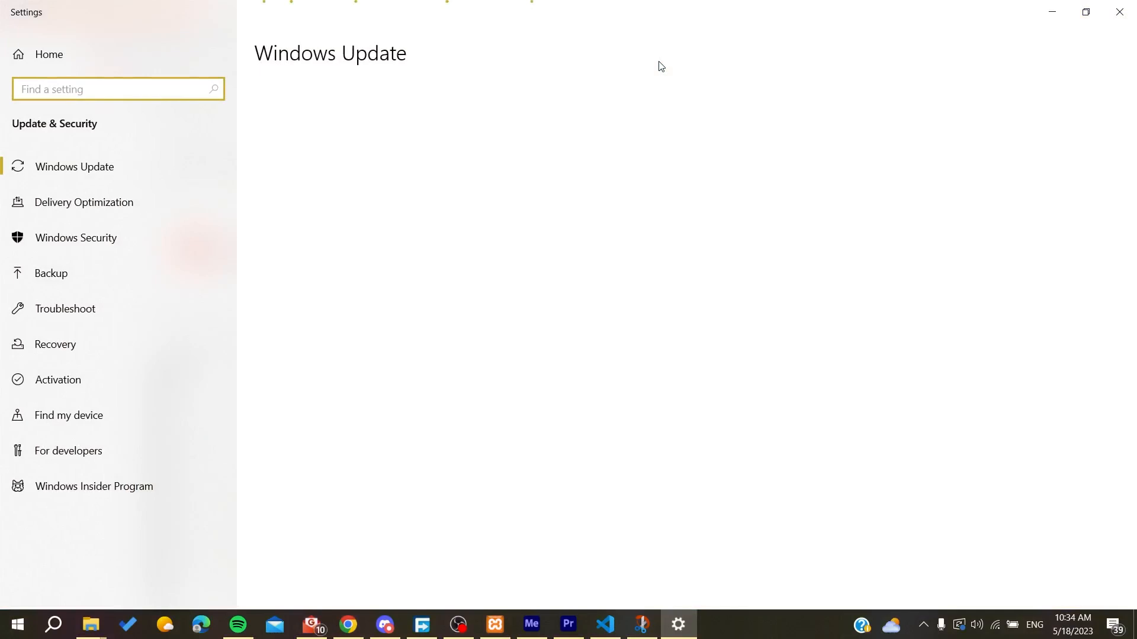
{"action": "mouse_move", "coordinate": [457, 151]}
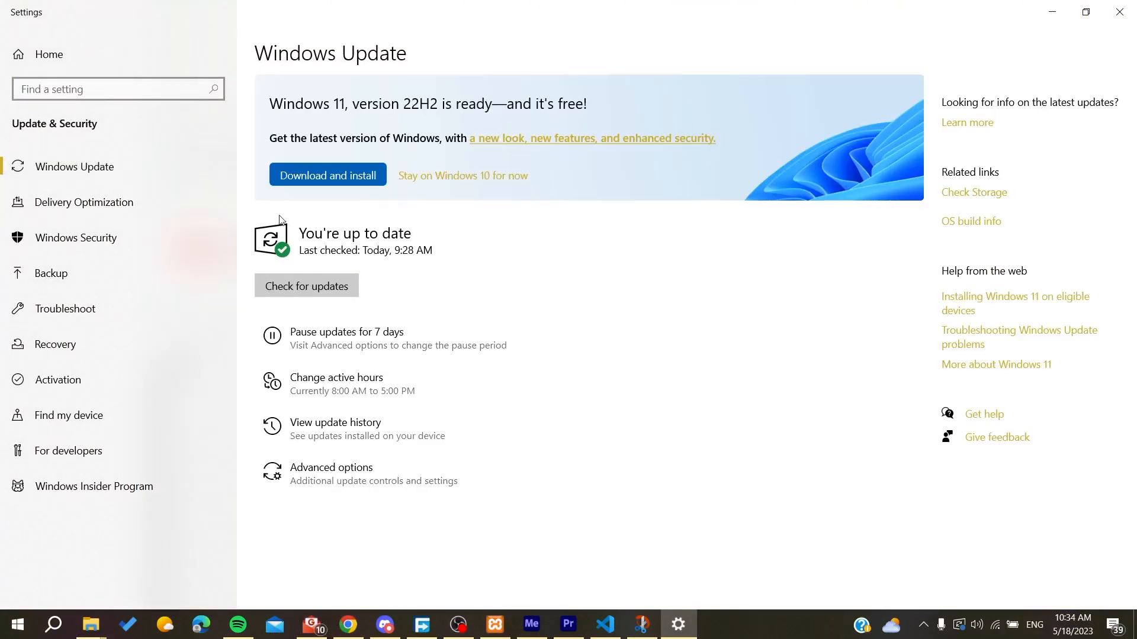
{"action": "mouse_move", "coordinate": [968, 7]}
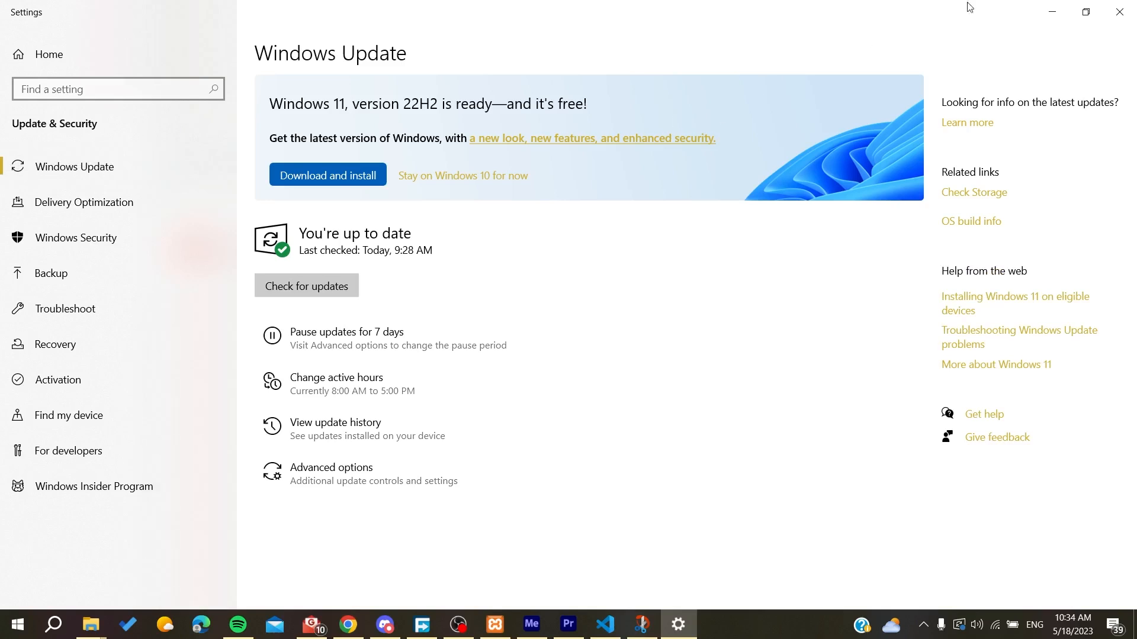
{"action": "left_click", "coordinate": [347, 624]}
{"action": "type", "text": "microsoftsu"}
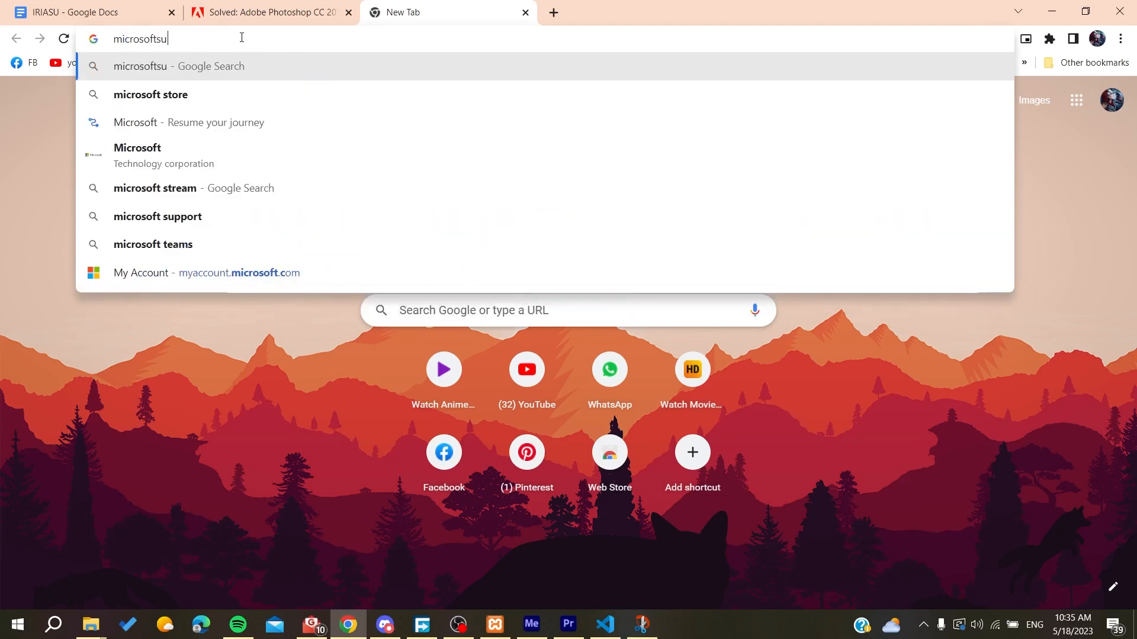
Search the Microsoft Support site for 'windows 10 anniversary update'.
{"action": "left_click", "coordinate": [157, 221]}
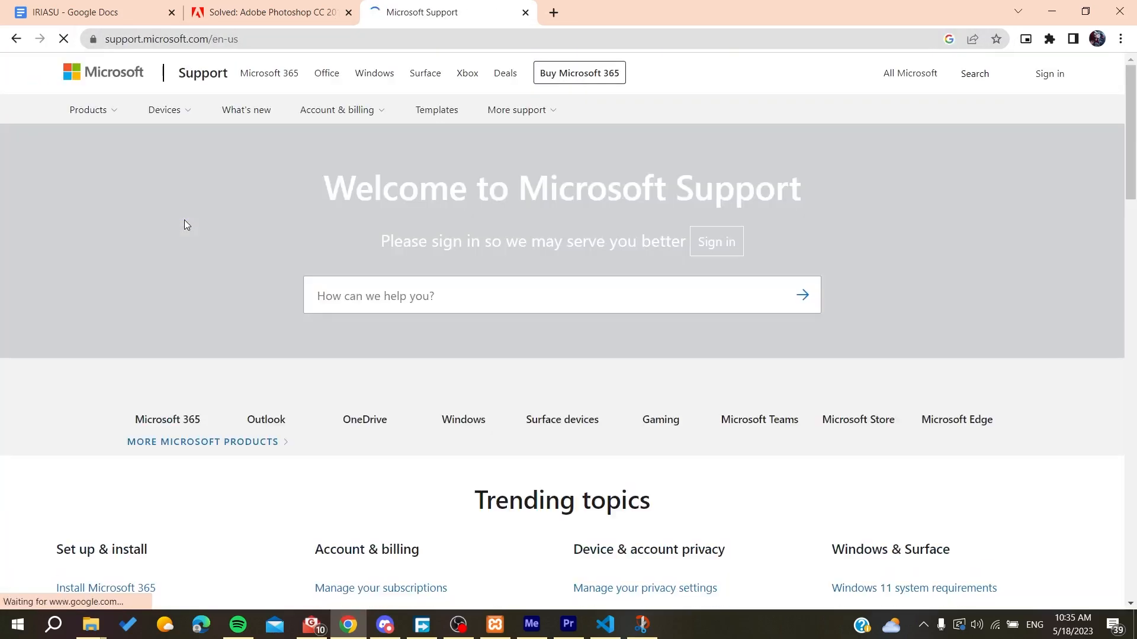
{"action": "type", "text": "w"}
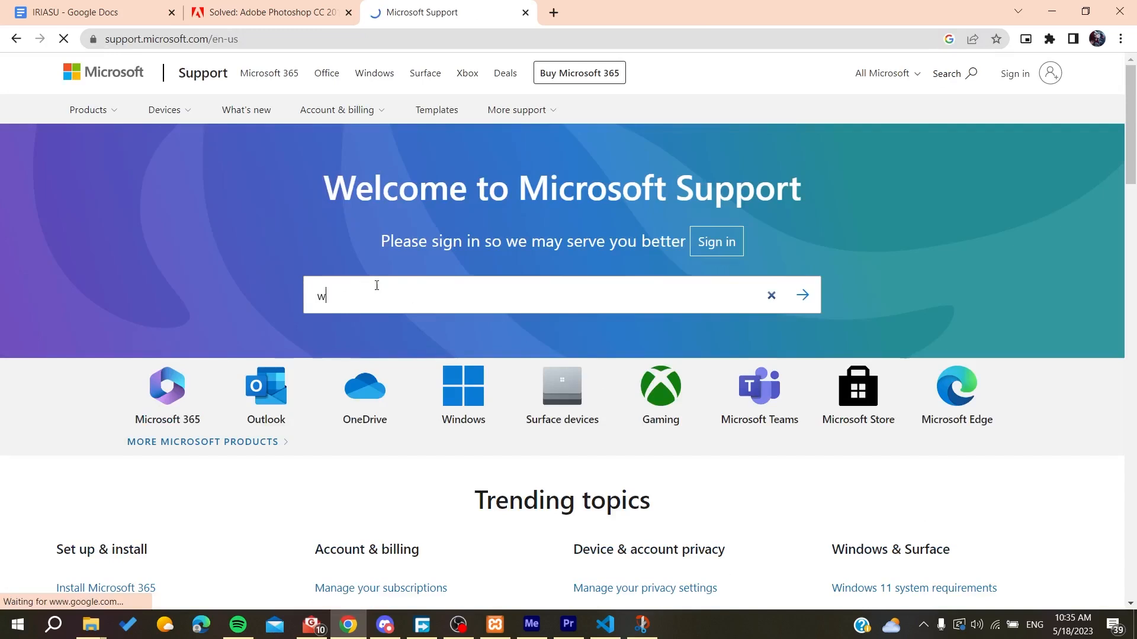
{"action": "type", "text": "indows"}
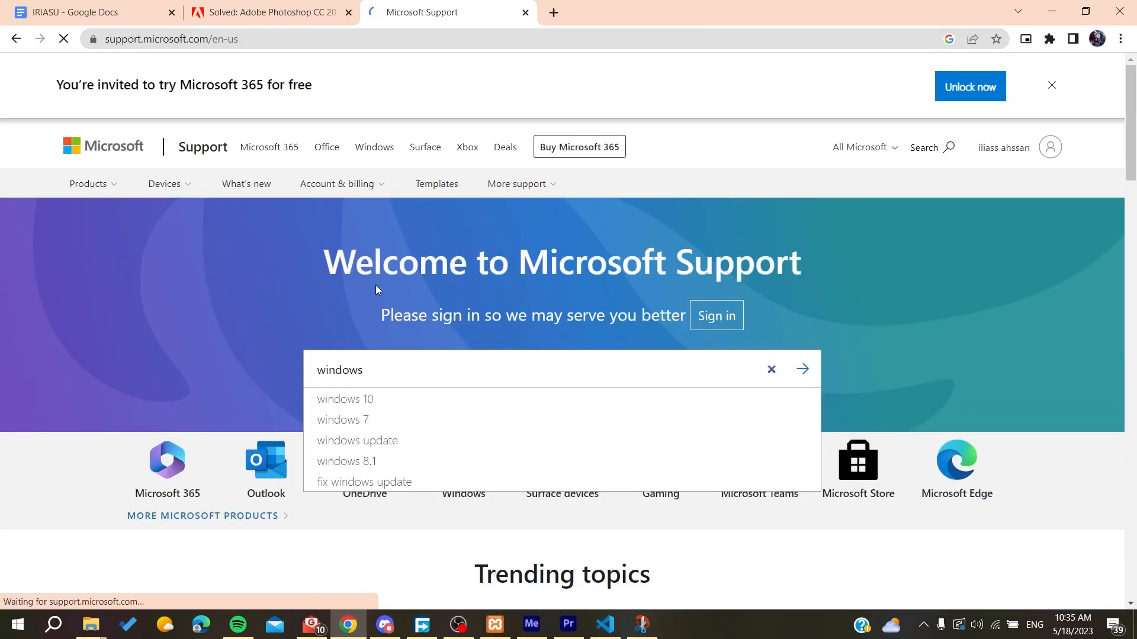
{"action": "type", "text": "10 a"}
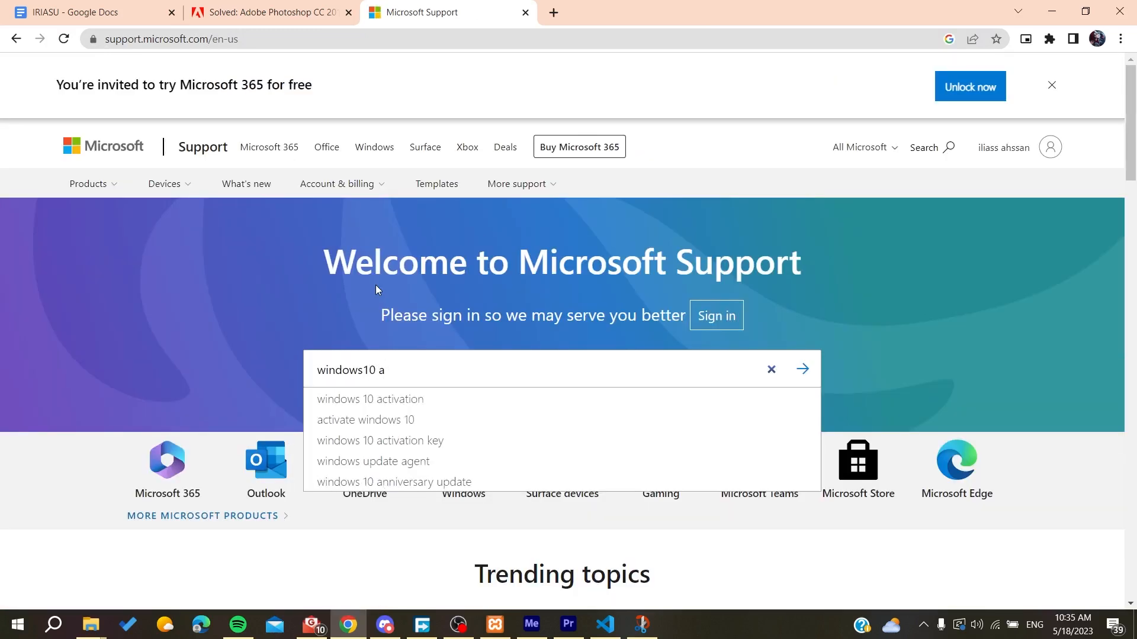
{"action": "left_click", "coordinate": [393, 482]}
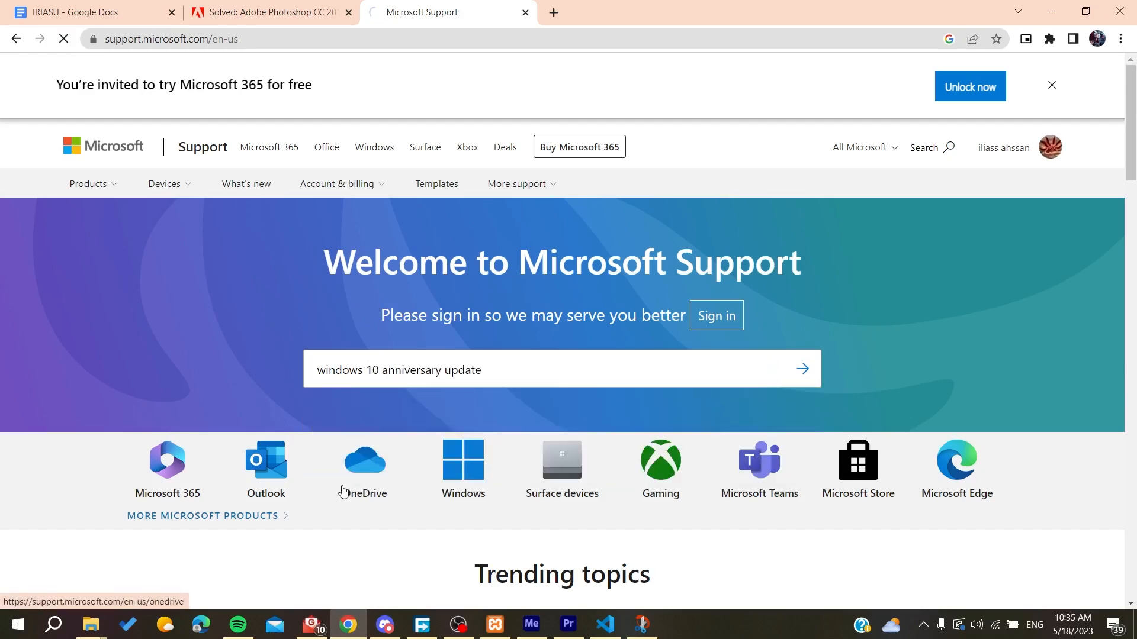
Reach the Windows 10 Update Assistant article via 'Get the latest Windows update'.
{"action": "left_click", "coordinate": [802, 369]}
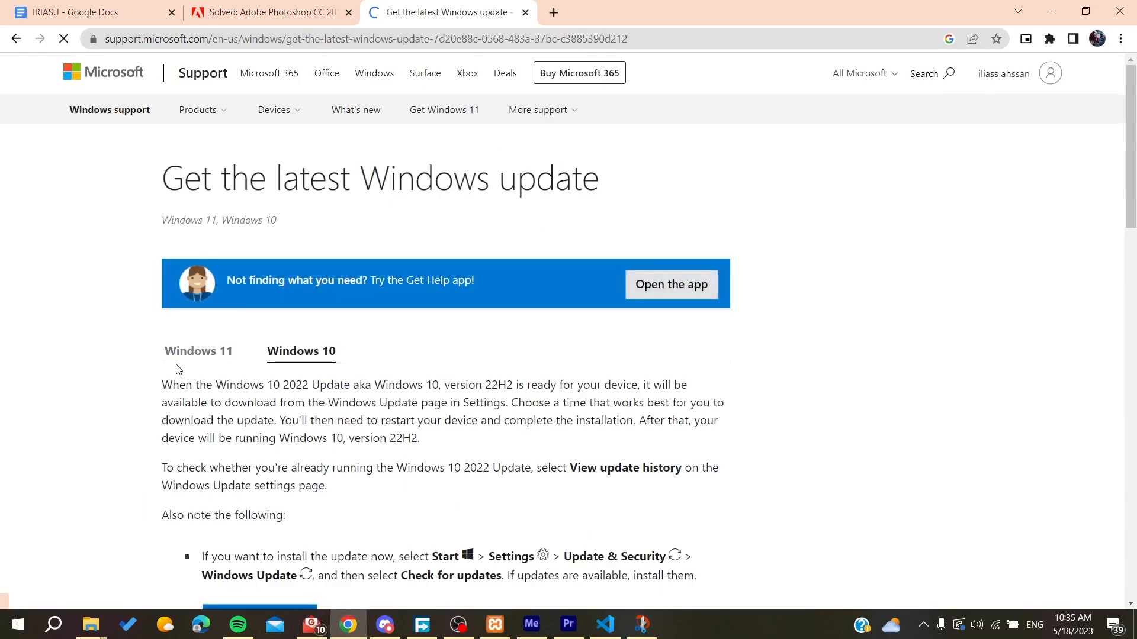
{"action": "scroll", "scroll_direction": "down", "scroll_amount": 3}
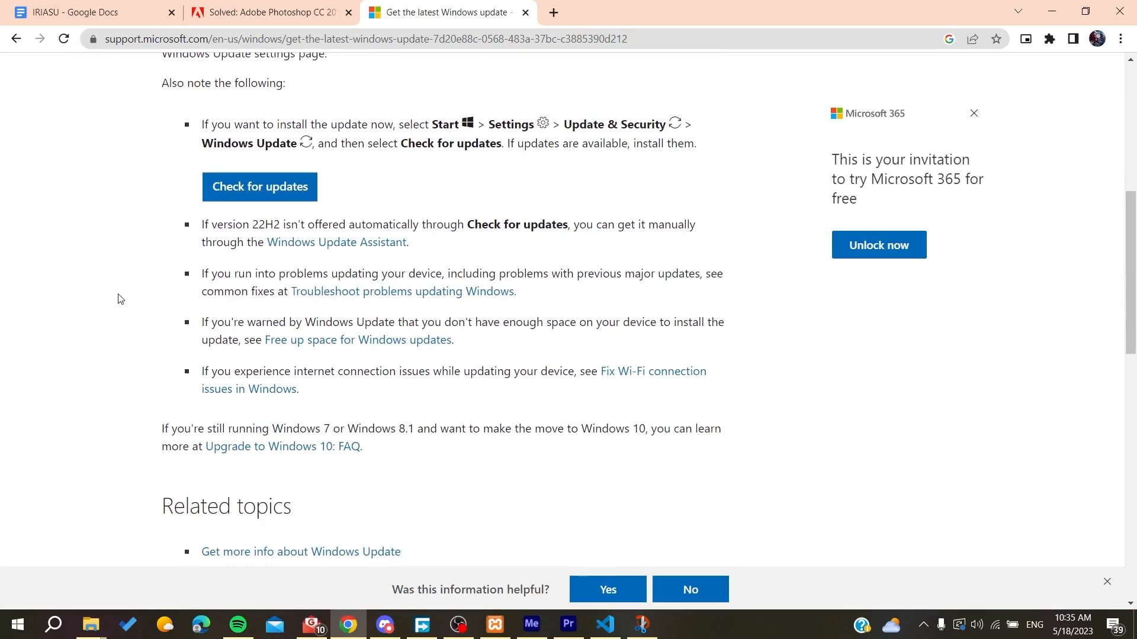
{"action": "mouse_move", "coordinate": [336, 242]}
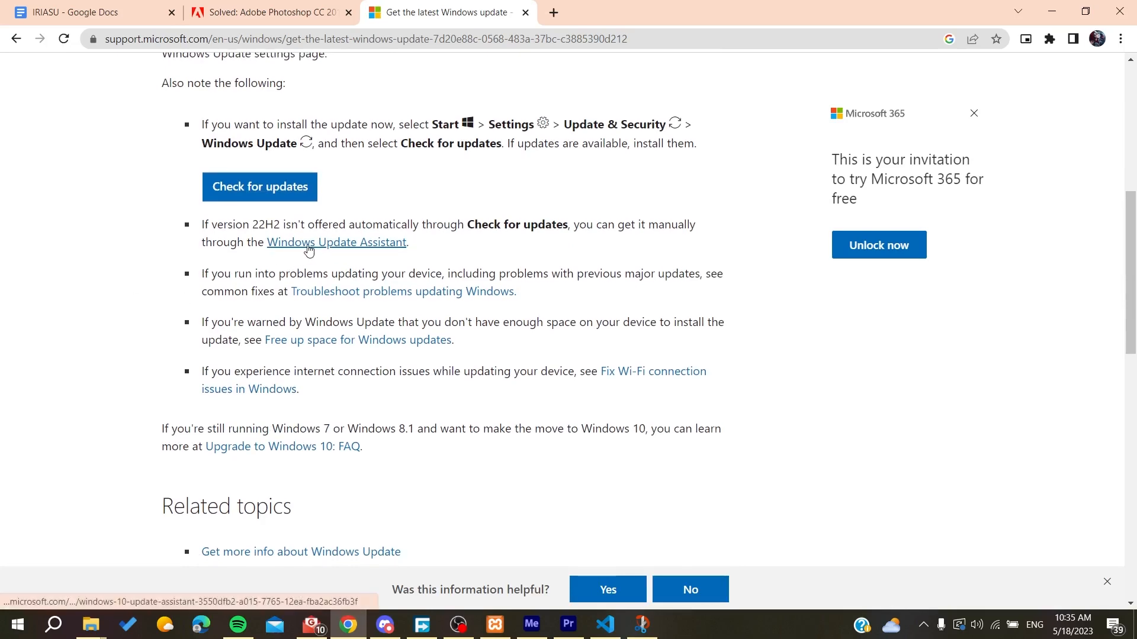
{"action": "left_click", "coordinate": [337, 242]}
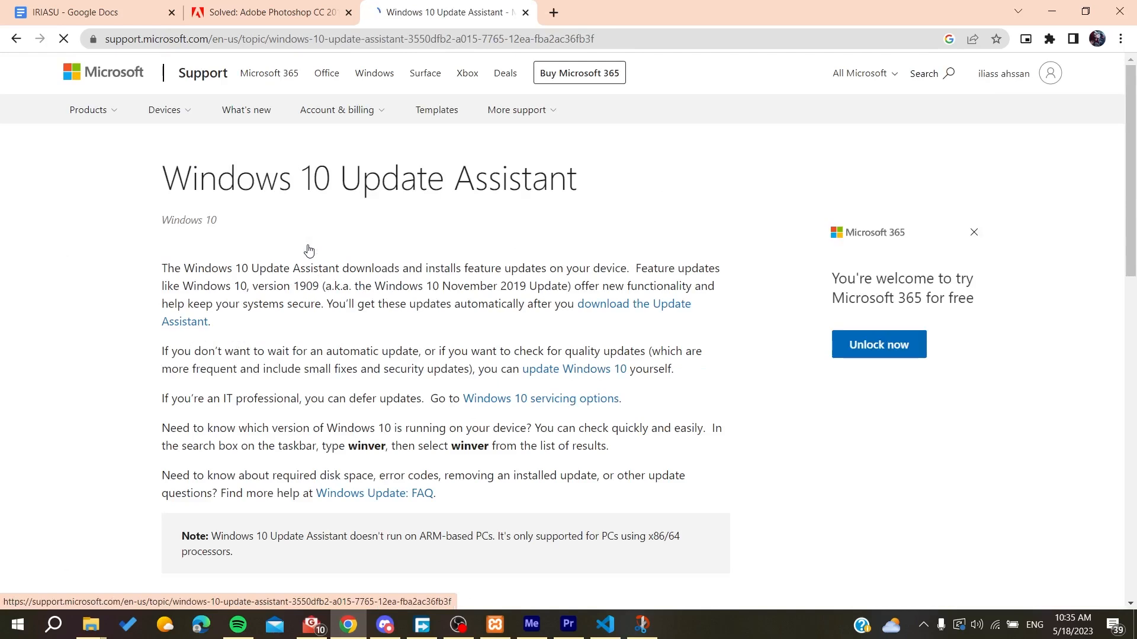
{"action": "scroll", "scroll_direction": "down", "scroll_amount": 3}
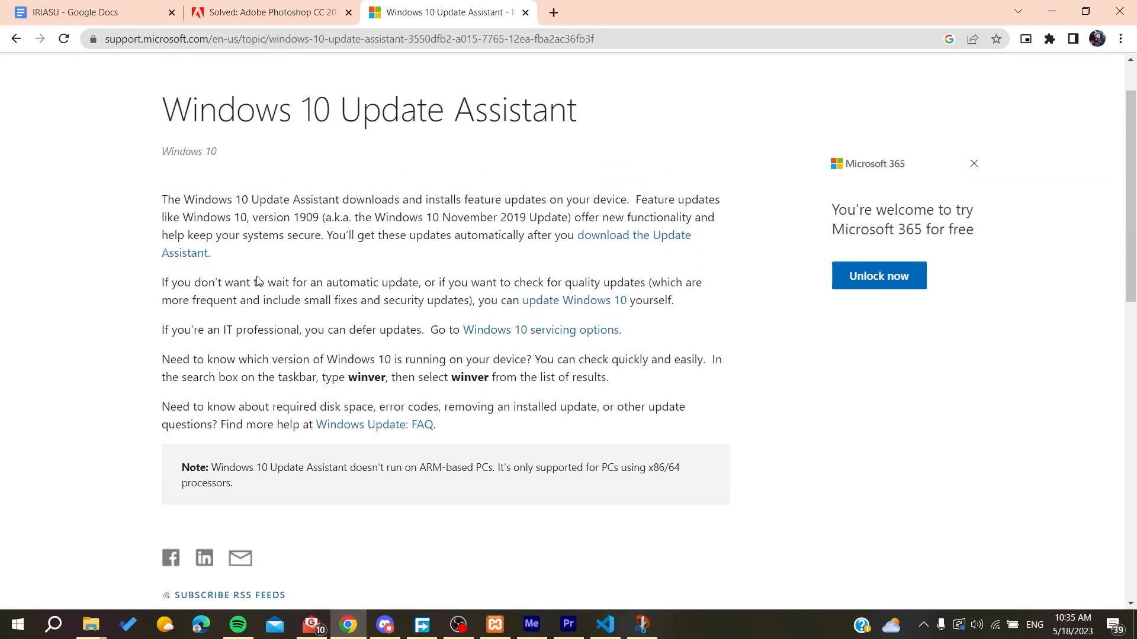
{"action": "mouse_move", "coordinate": [293, 315]}
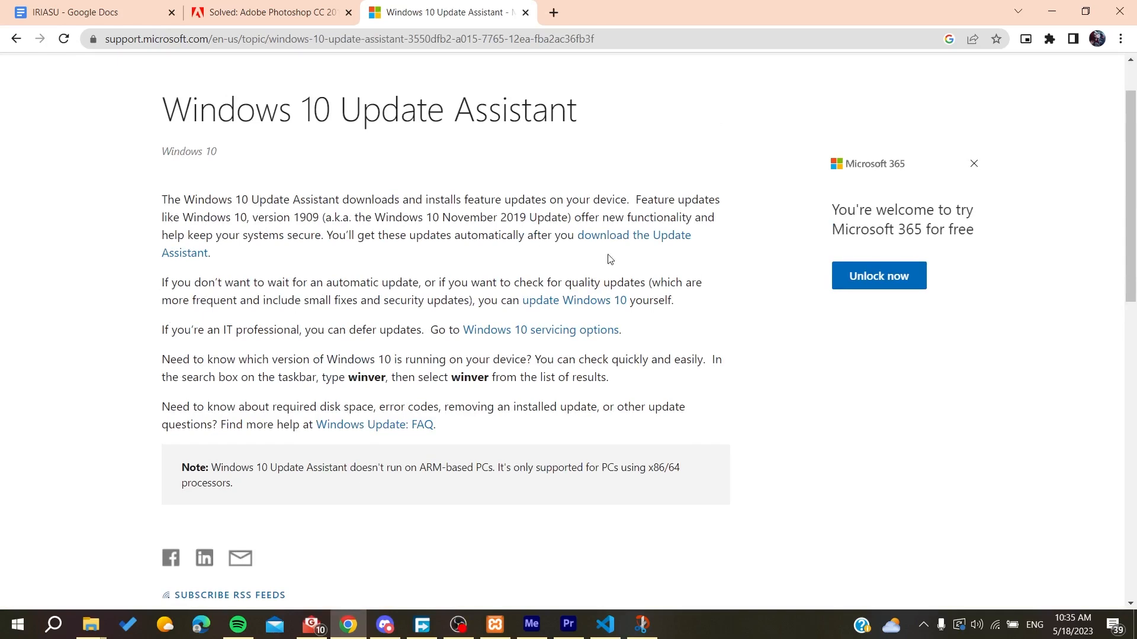
{"action": "mouse_move", "coordinate": [629, 238]}
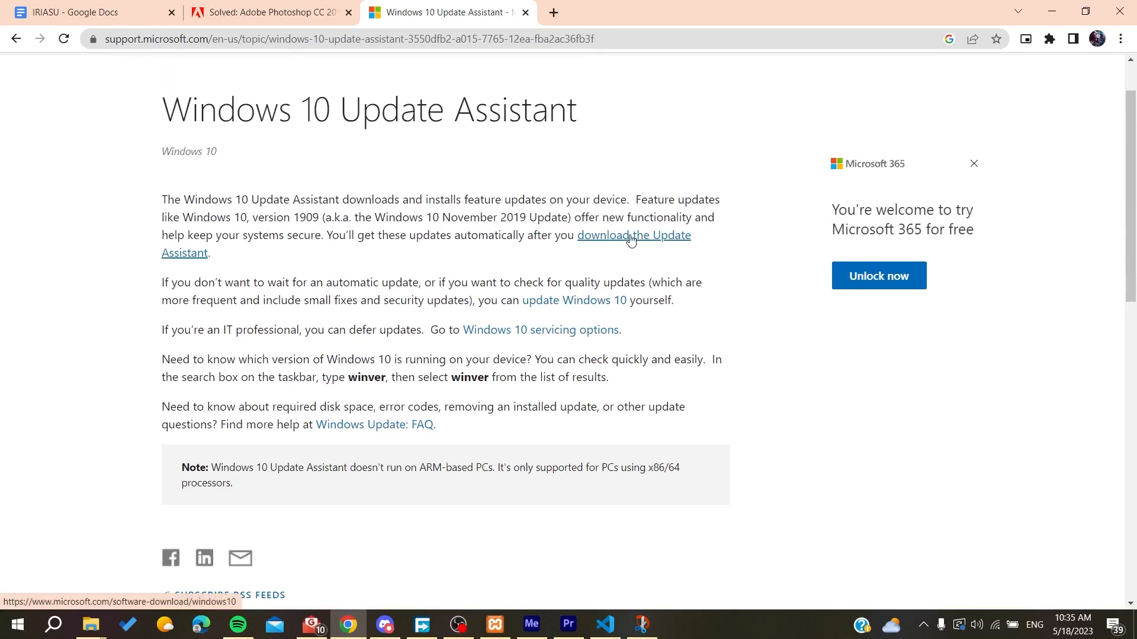